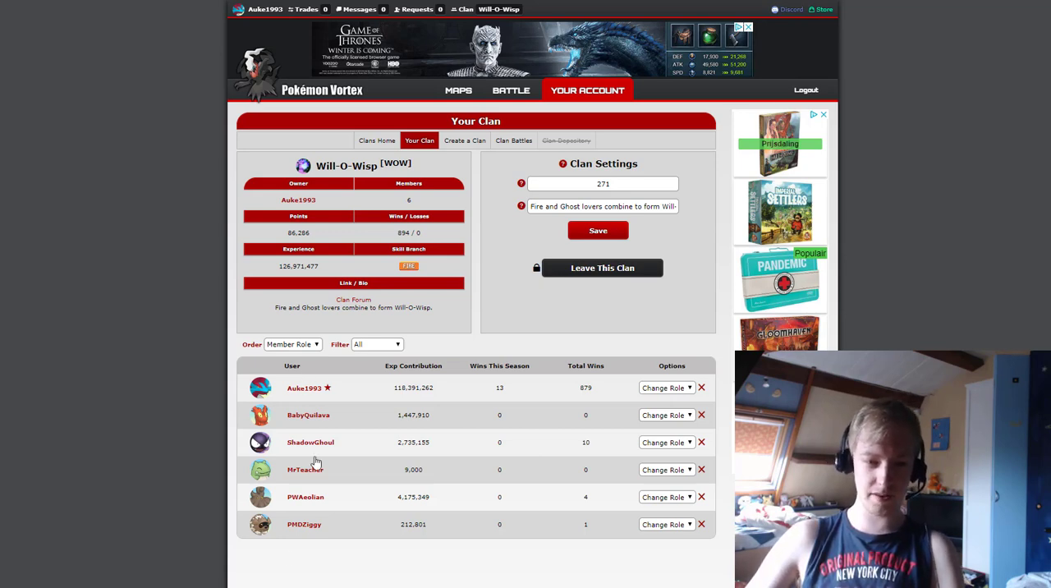
mouse_move(563, 438)
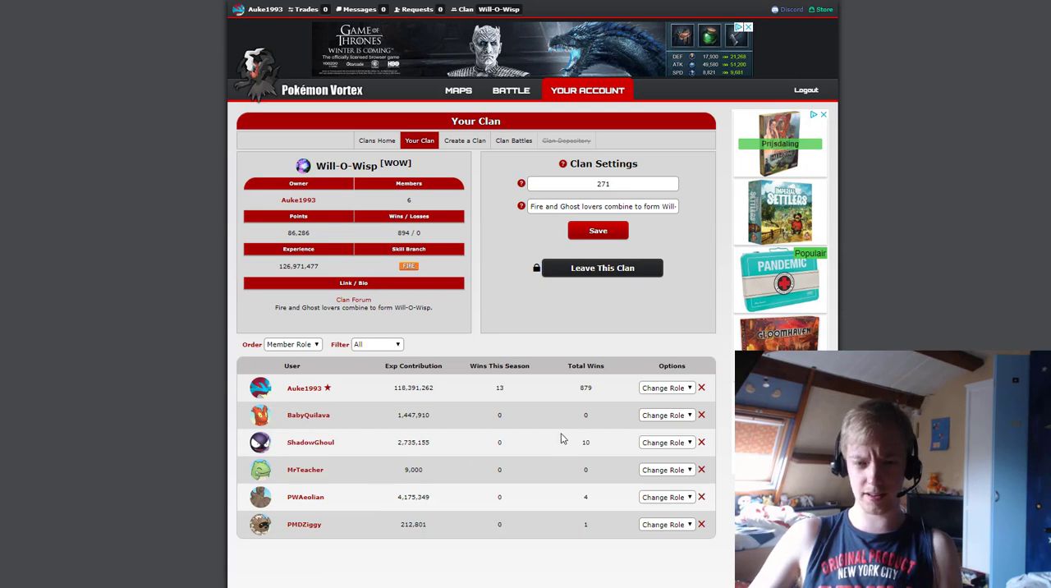
- Slide out the Members side panel showing online members beside the Will-O-Wisp clan page
left_click(666, 387)
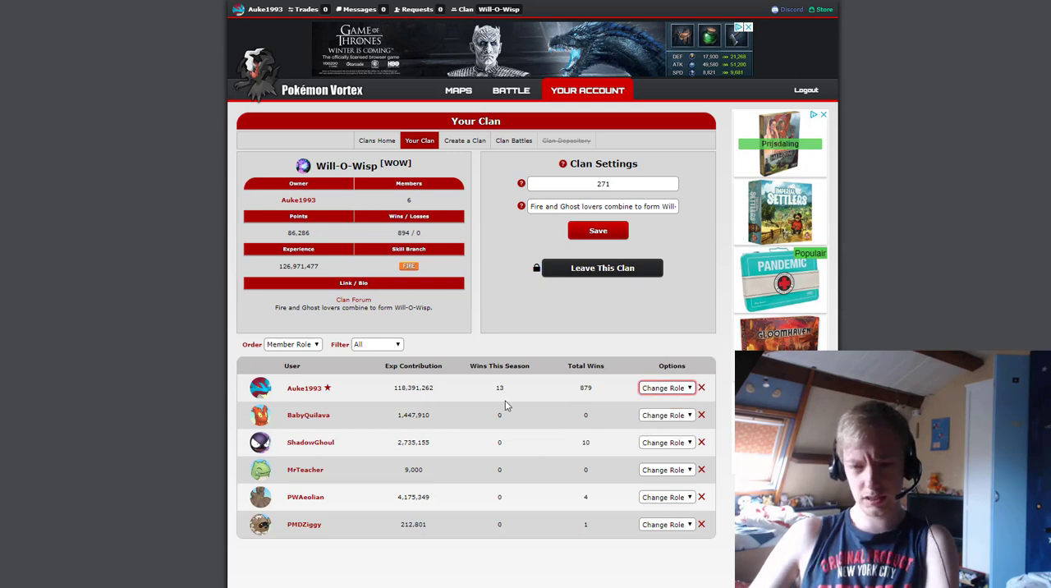
mouse_move(343, 487)
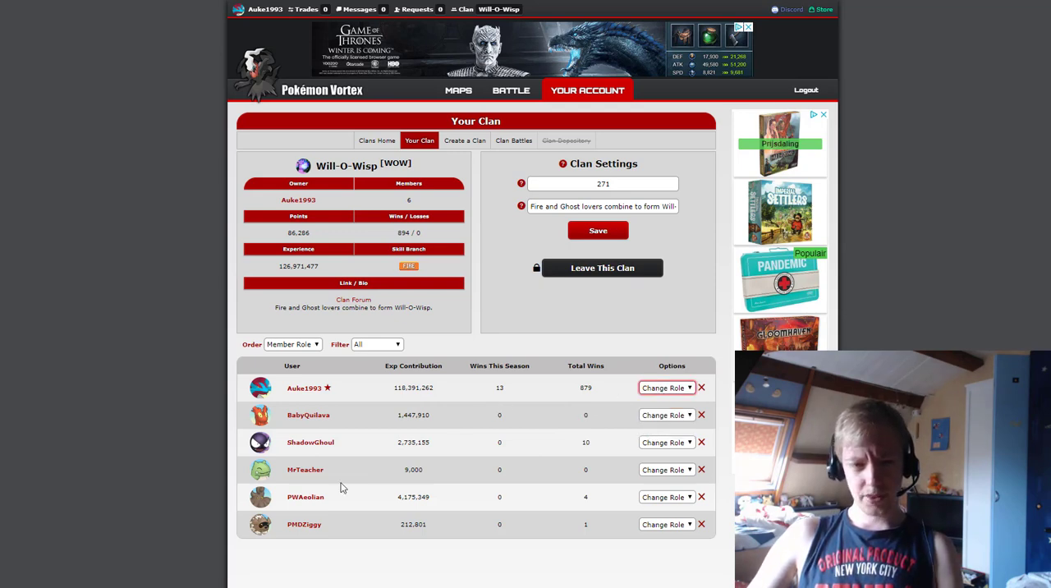
mouse_move(392, 477)
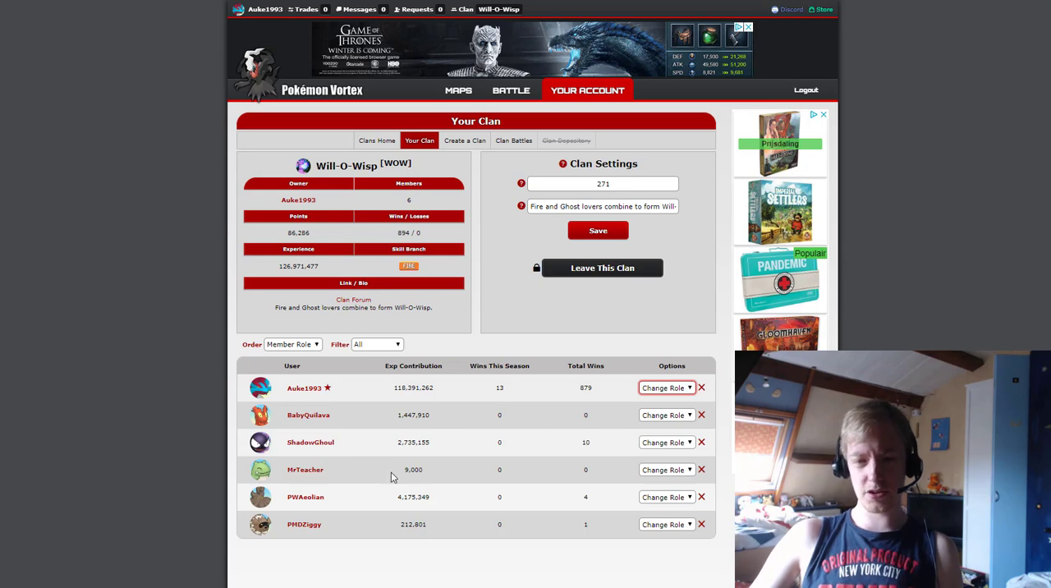
mouse_move(345, 471)
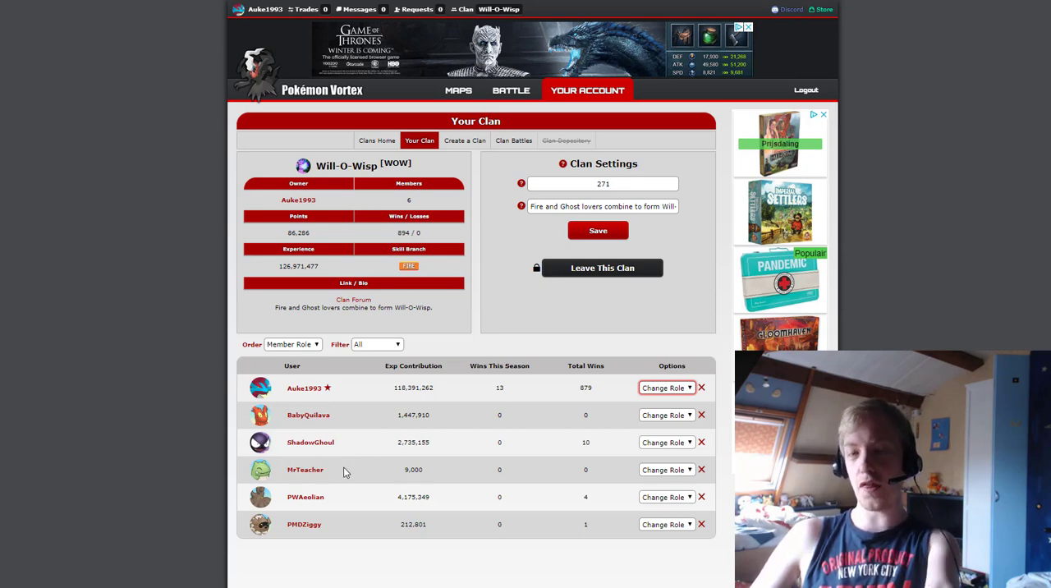
mouse_move(349, 456)
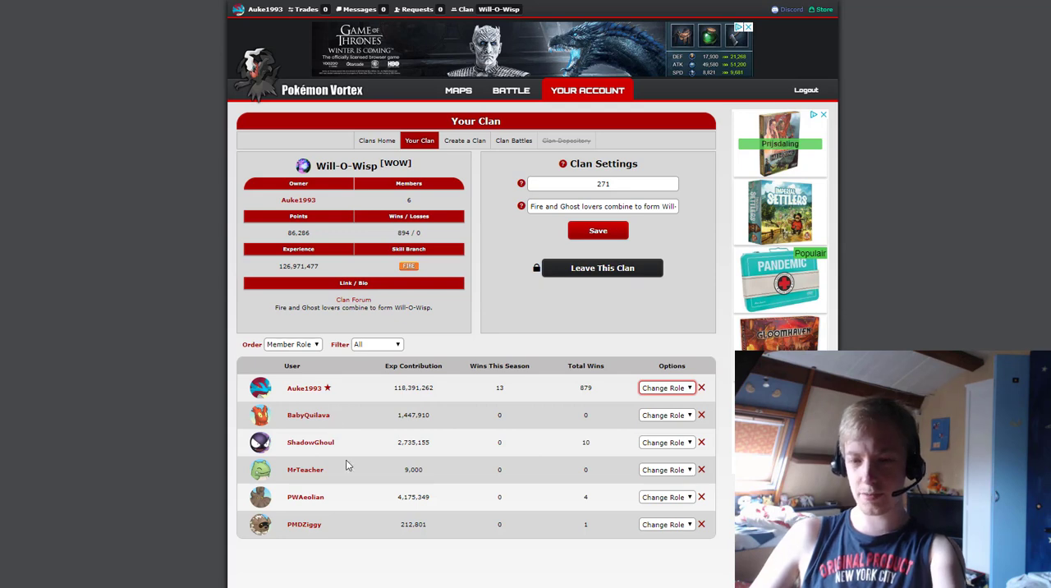
mouse_move(318, 469)
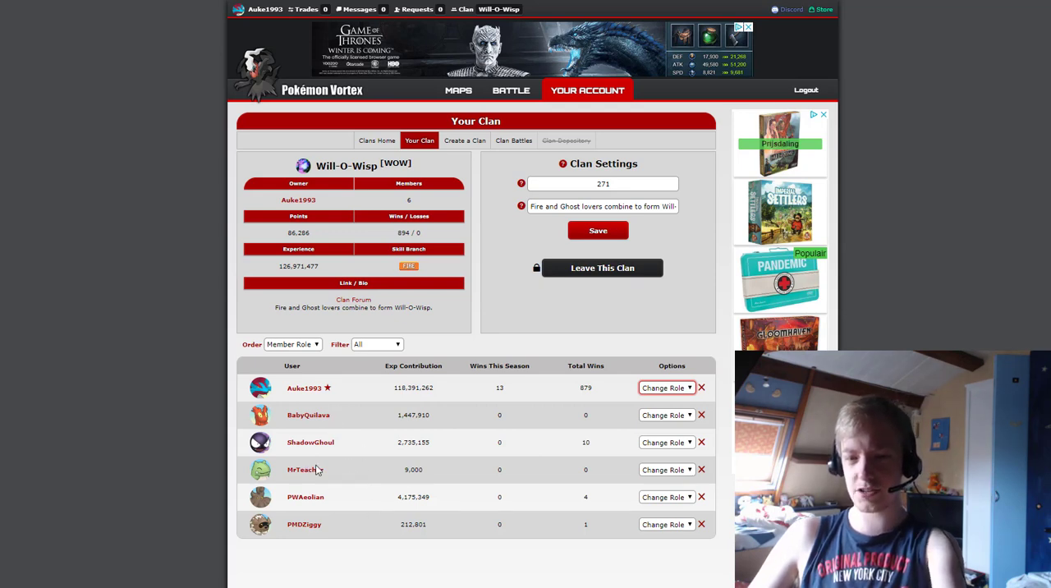
mouse_move(360, 478)
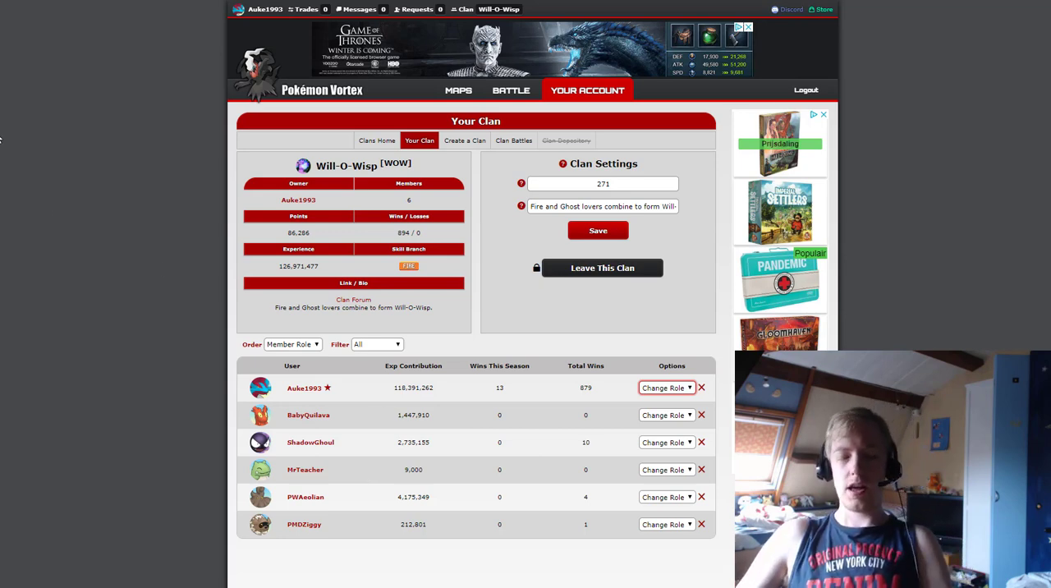
mouse_move(197, 270)
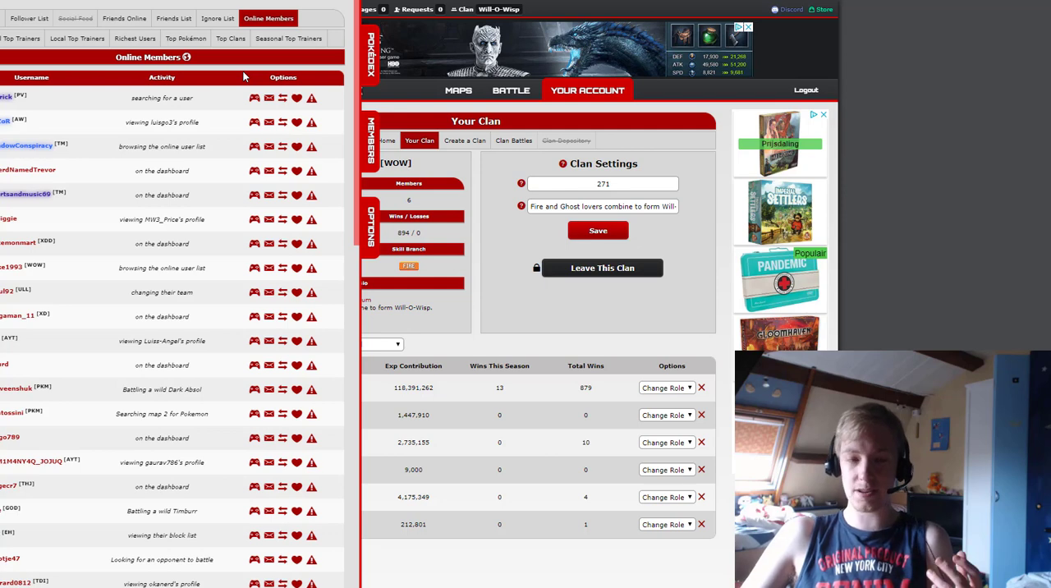
- Show the Local Top Trainers ranking, then switch to and scroll through Richest Users
left_click(76, 37)
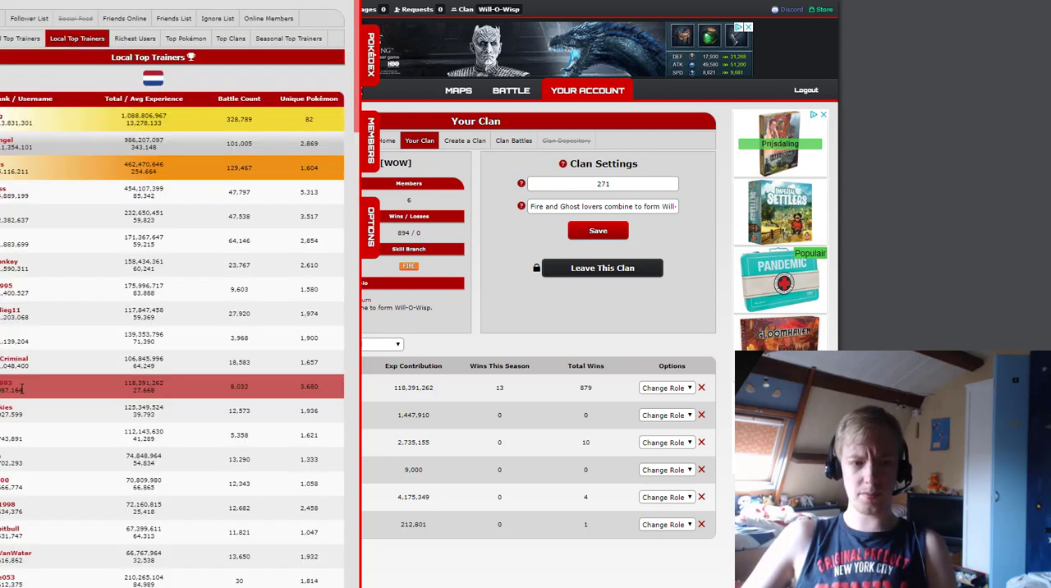
mouse_move(60, 232)
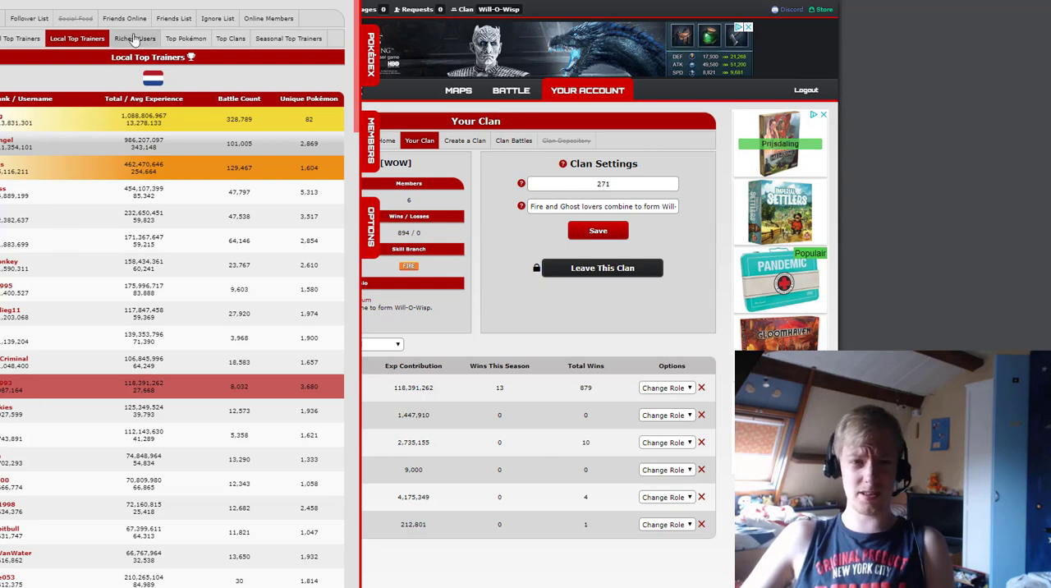
left_click(134, 37)
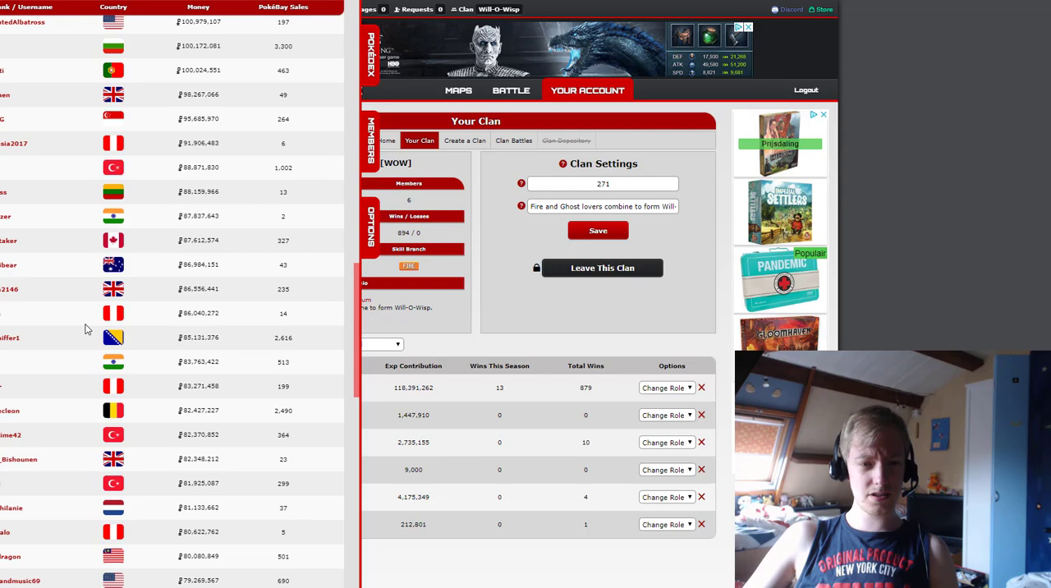
scroll("down", 3)
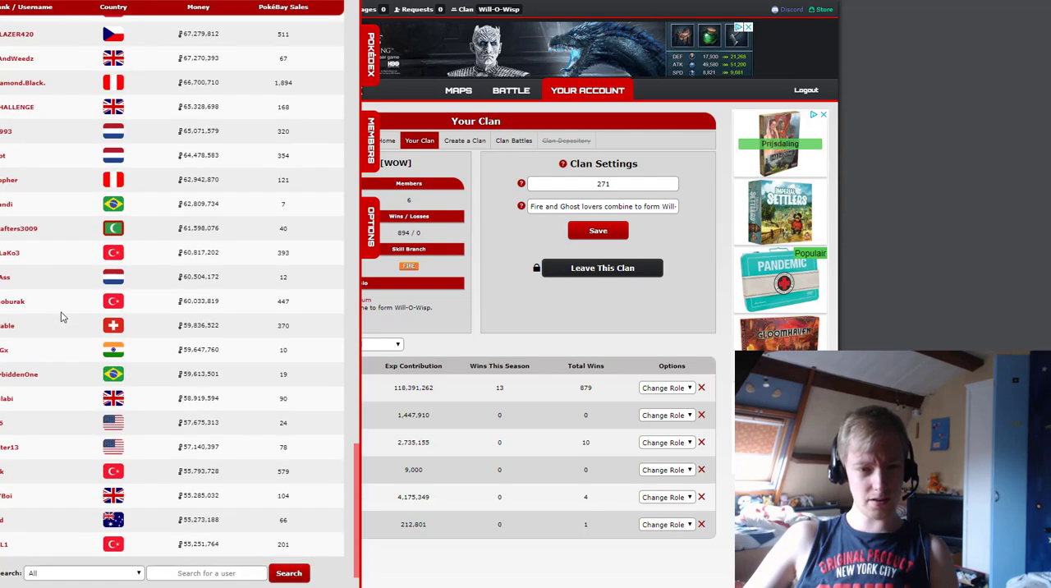
scroll("up", 3)
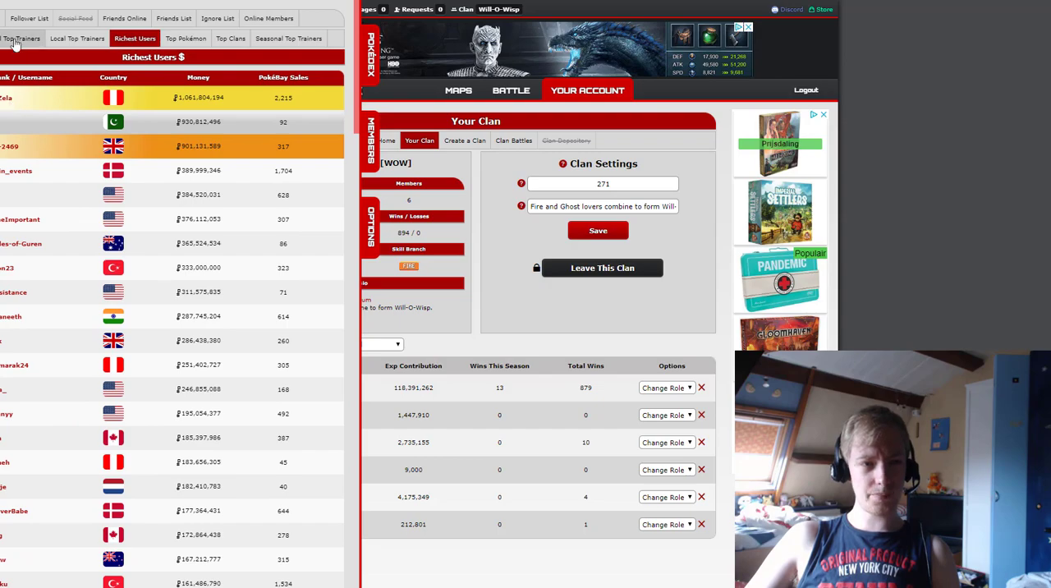
- Show the overall Top Trainers ranking and scroll through it
left_click(20, 38)
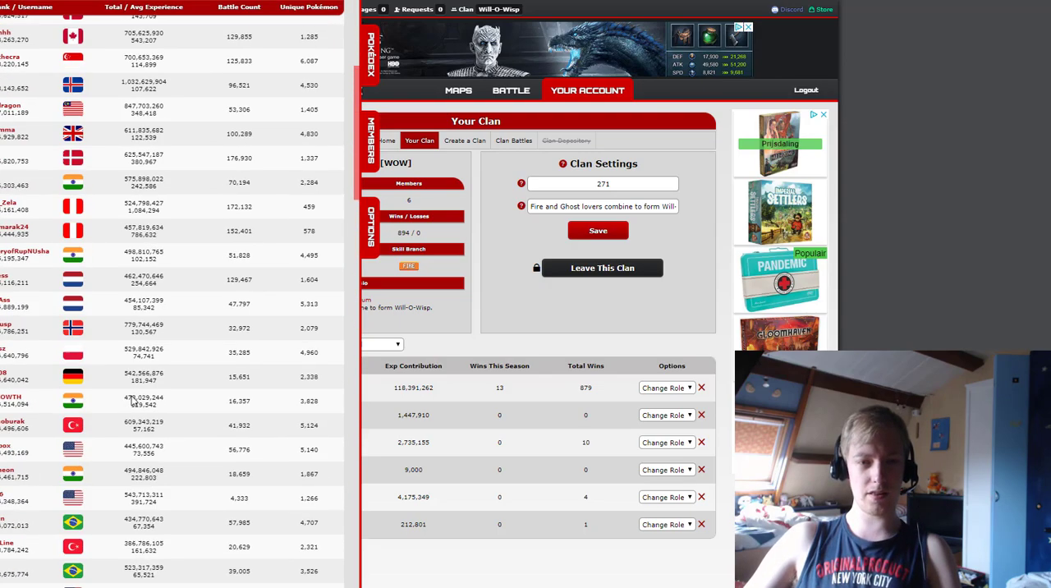
scroll("up", 3)
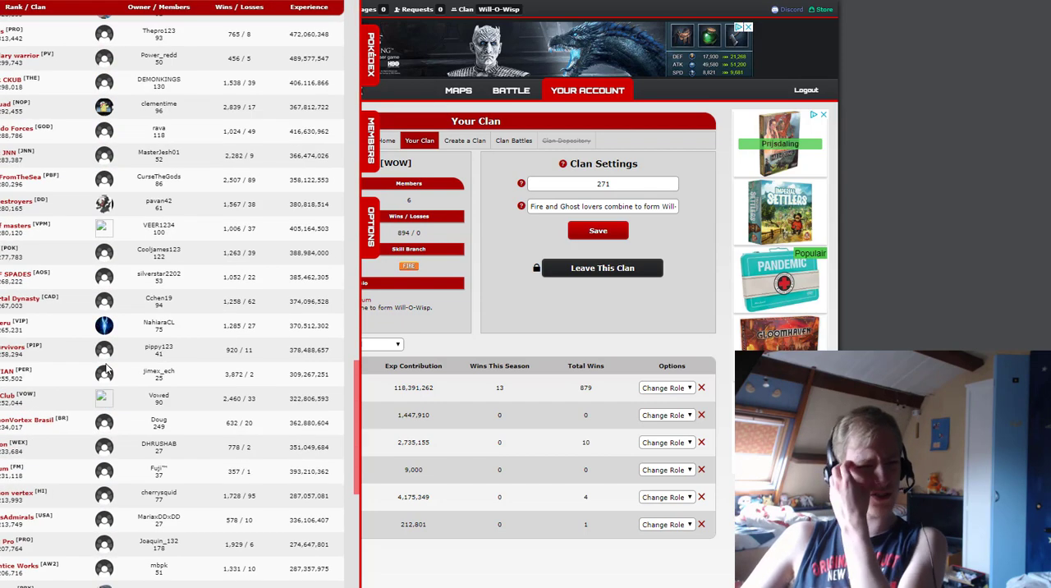
scroll("down", 3)
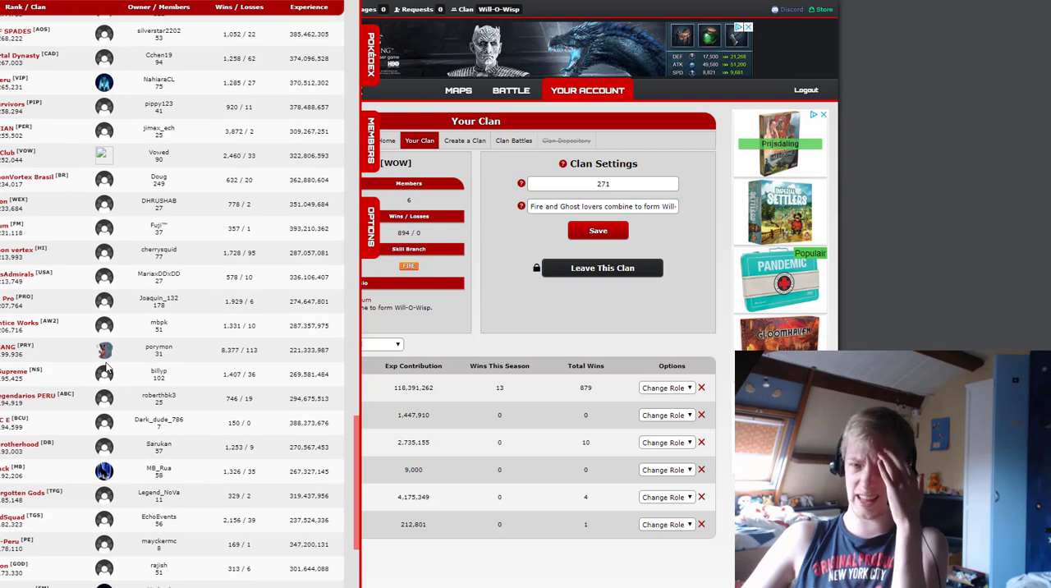
scroll("down", 3)
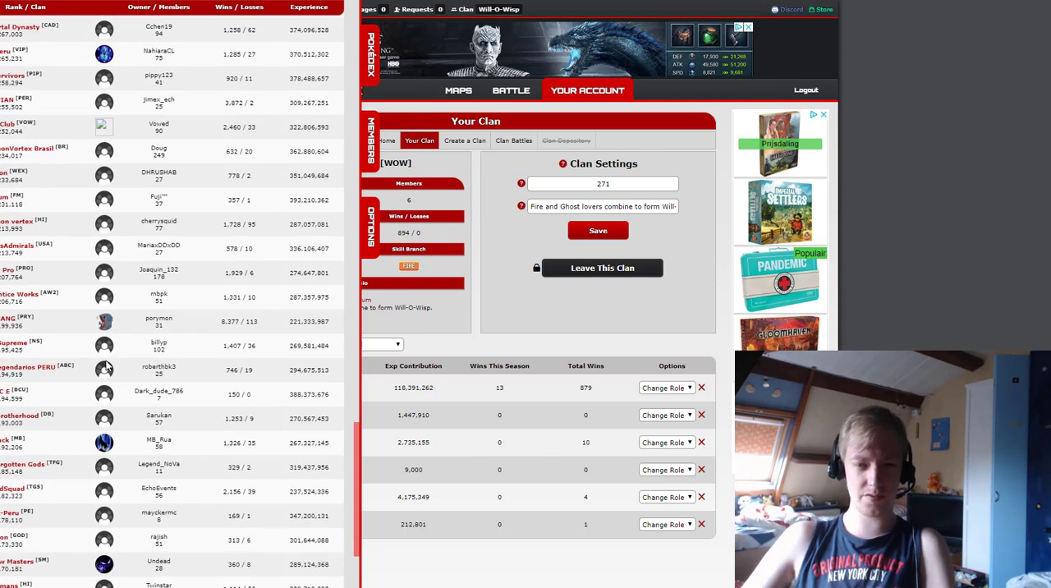
scroll("down", 3)
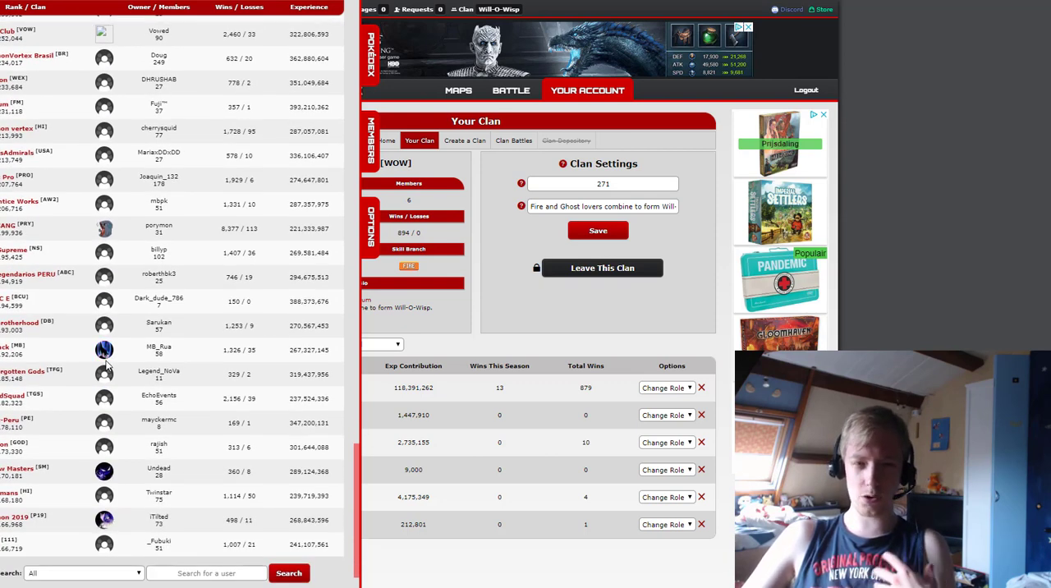
mouse_move(30, 545)
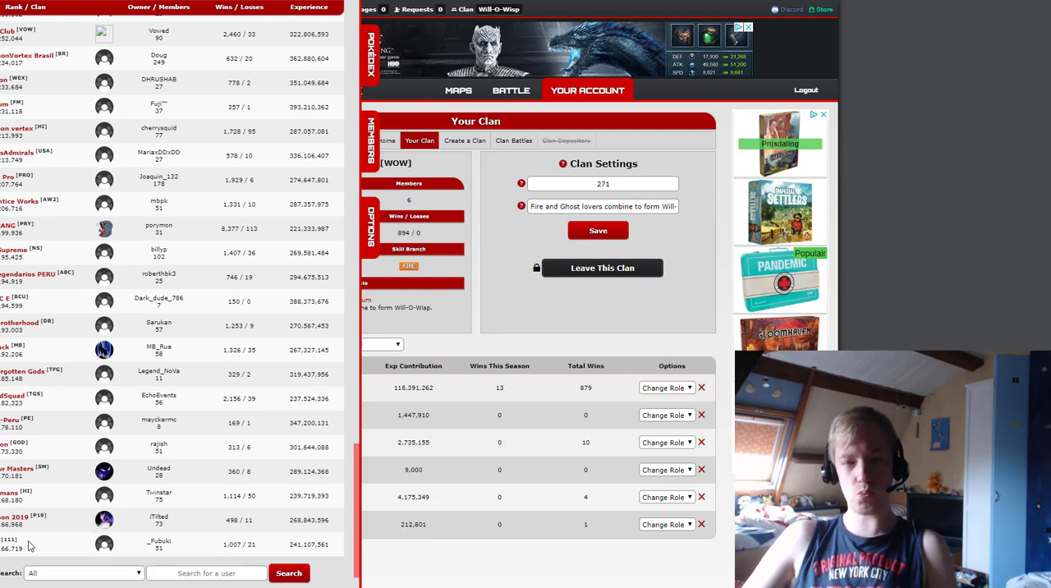
mouse_move(33, 542)
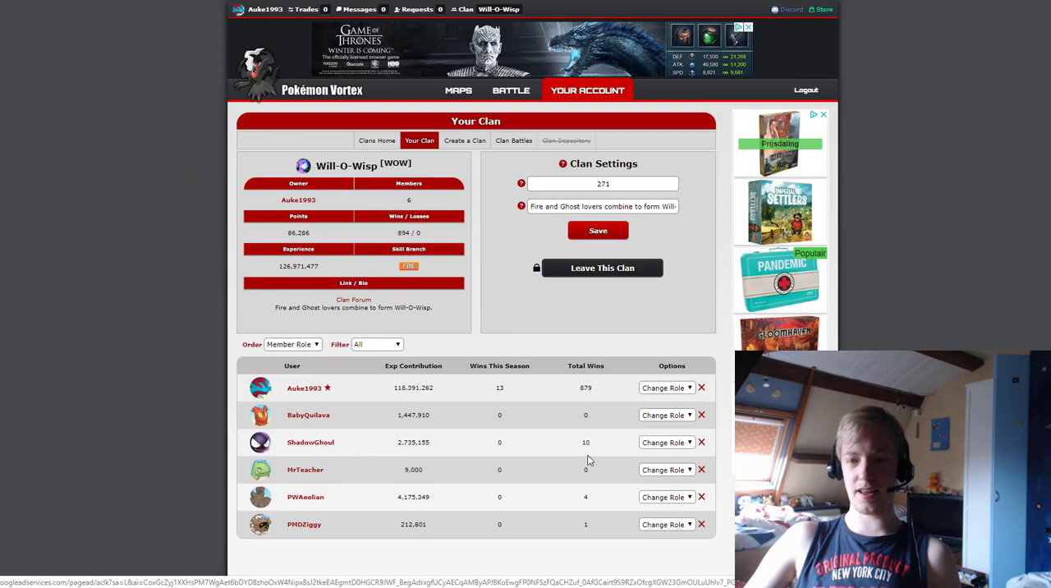
mouse_move(585, 442)
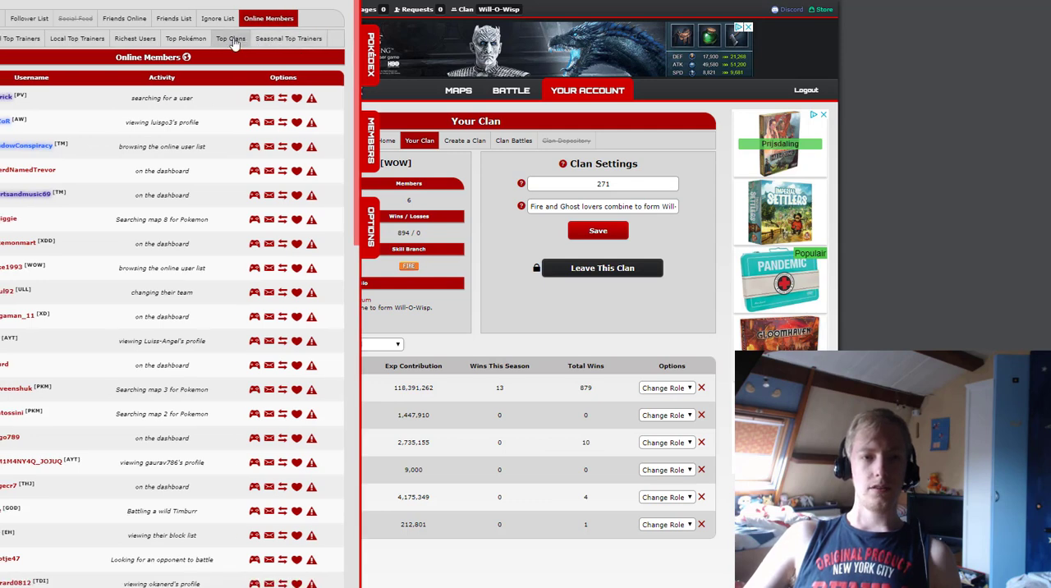
- Switch to the Top Clans rankings with owners, wins and experience
left_click(230, 39)
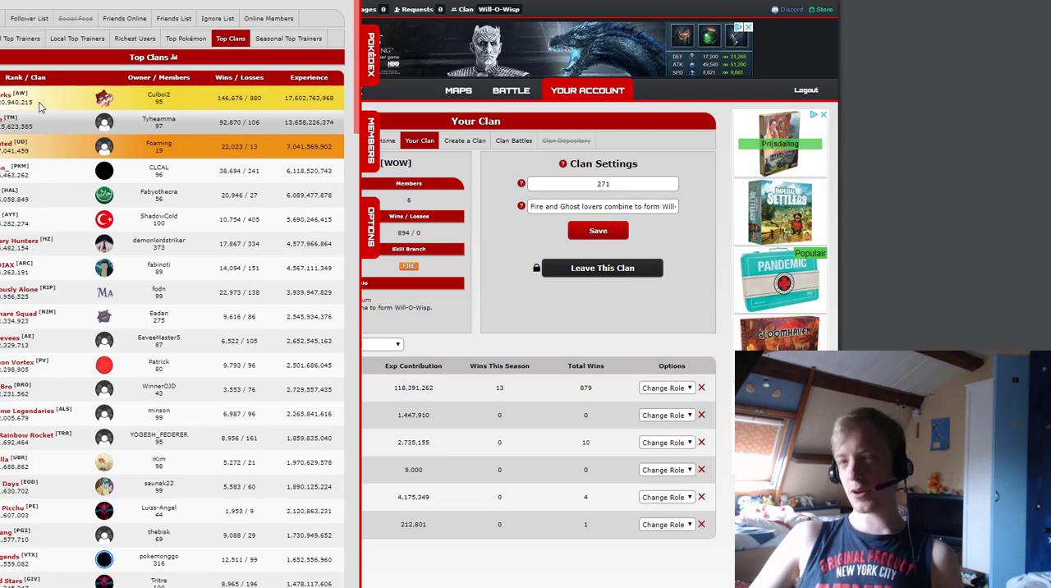
mouse_move(64, 154)
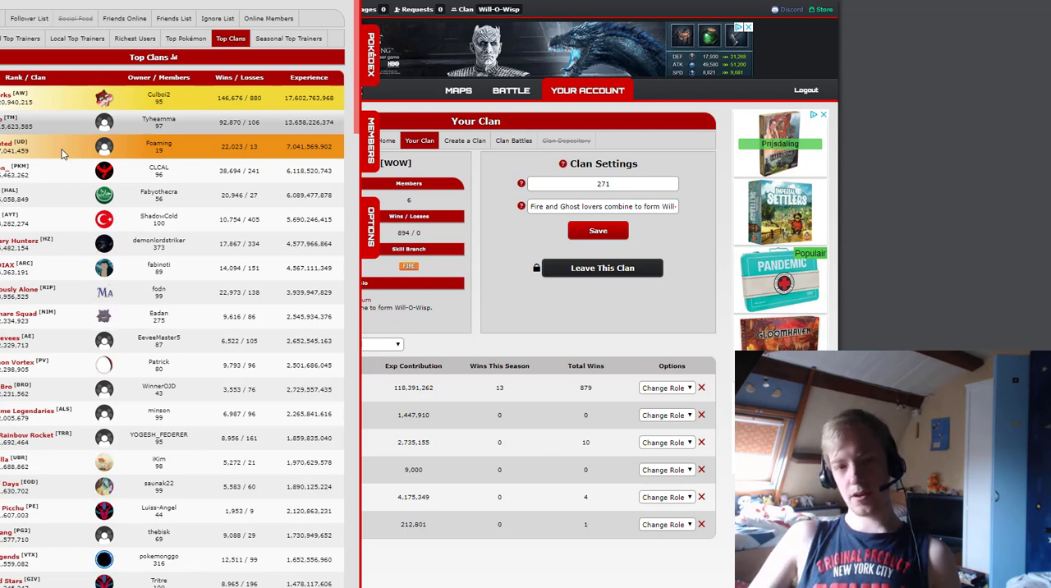
scroll("down", 3)
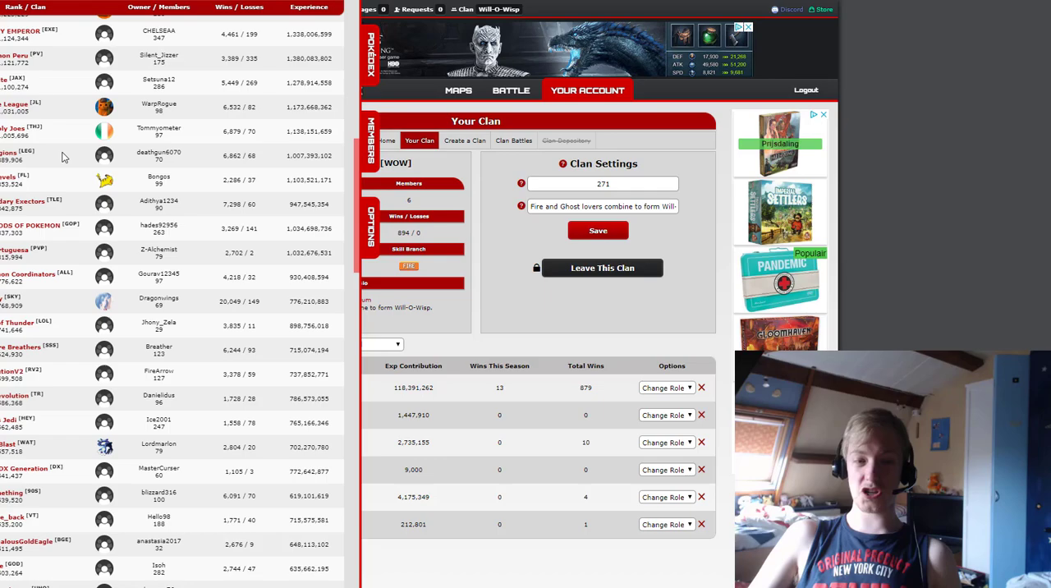
- Scroll further down the Top Clans list before closing the panel
scroll("down", 3)
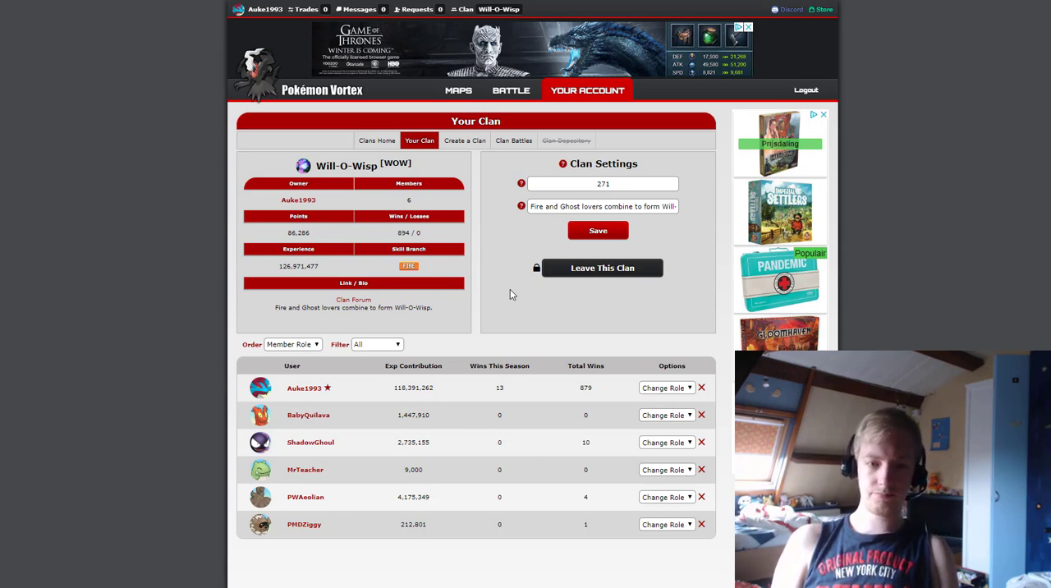
mouse_move(83, 139)
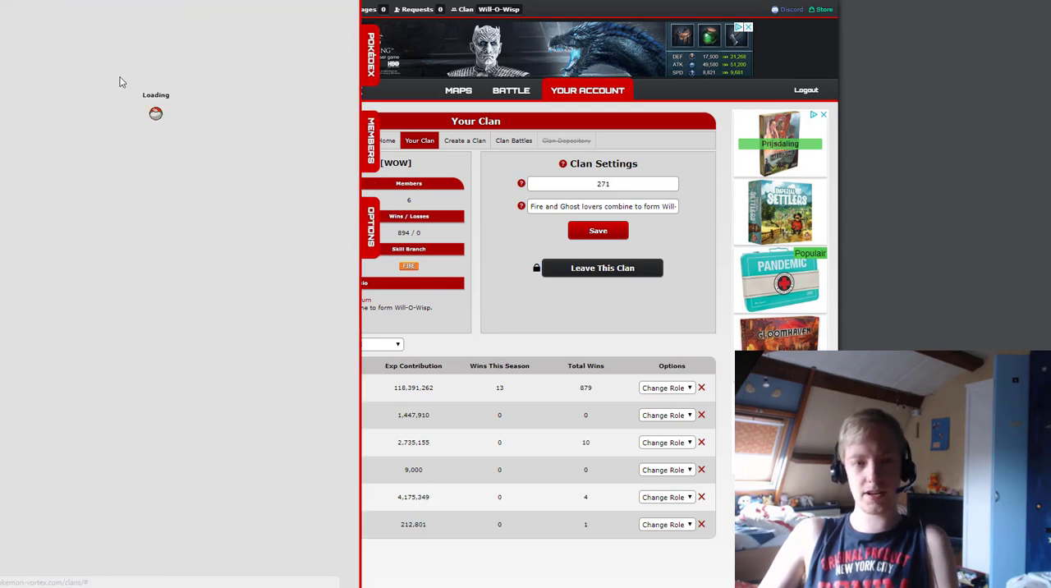
left_click(268, 18)
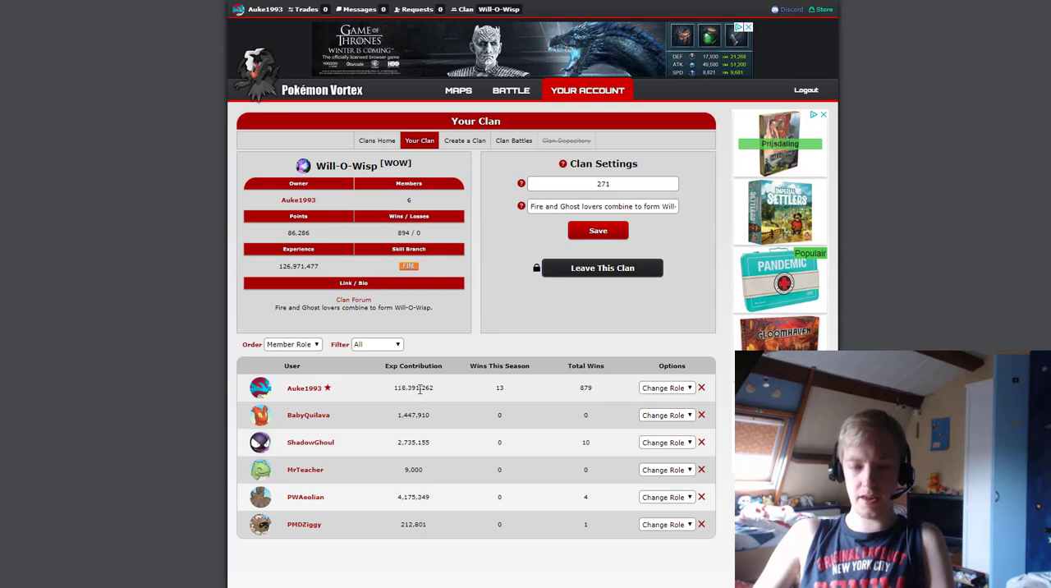
mouse_move(368, 401)
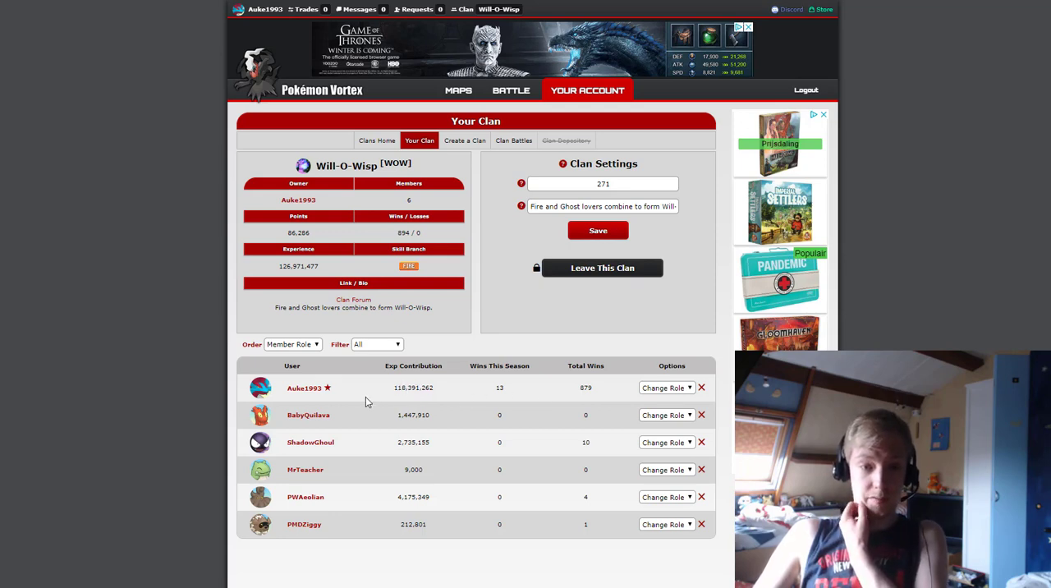
mouse_move(176, 347)
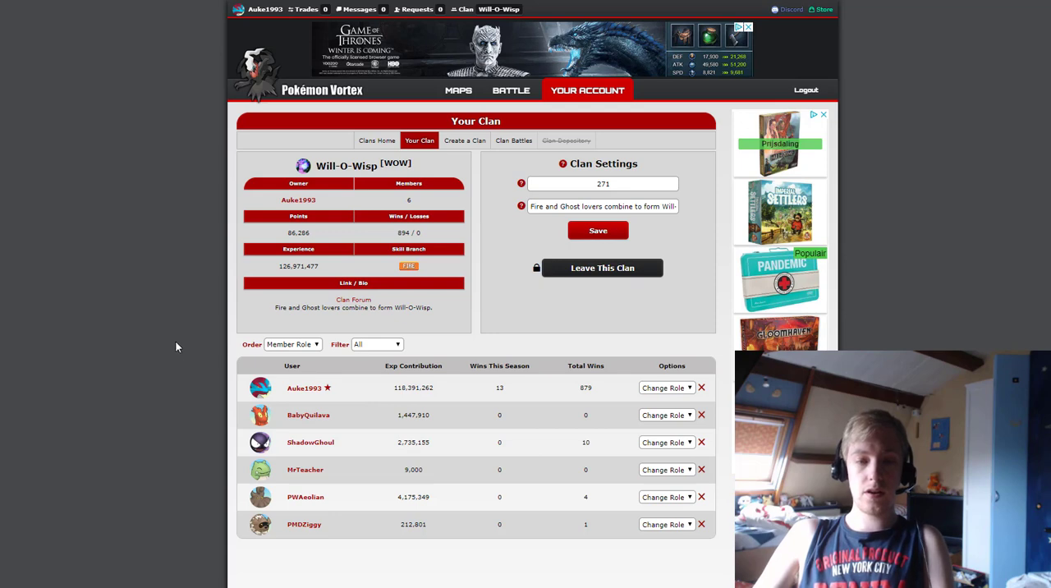
mouse_move(172, 344)
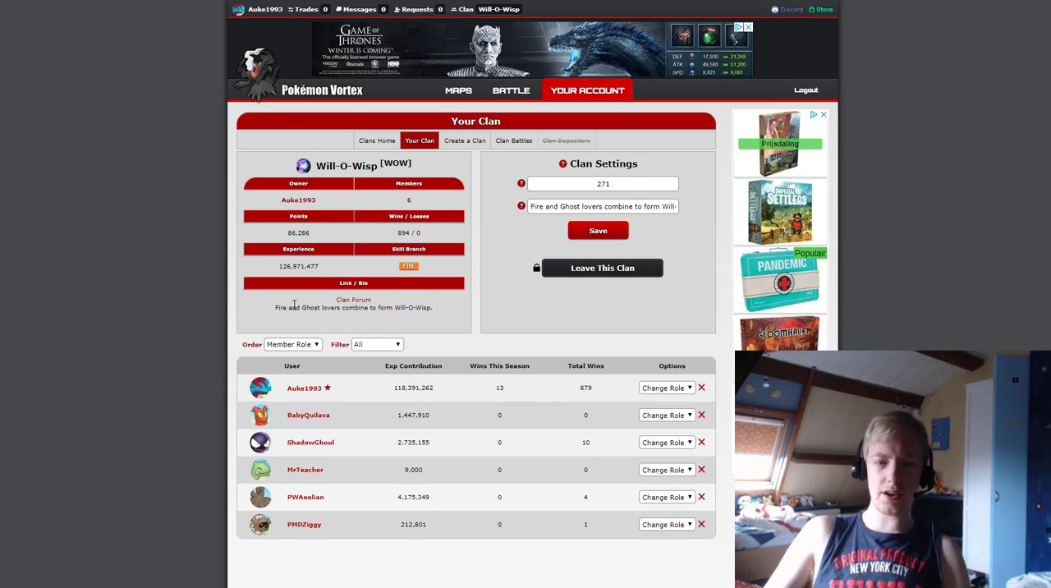
mouse_move(207, 323)
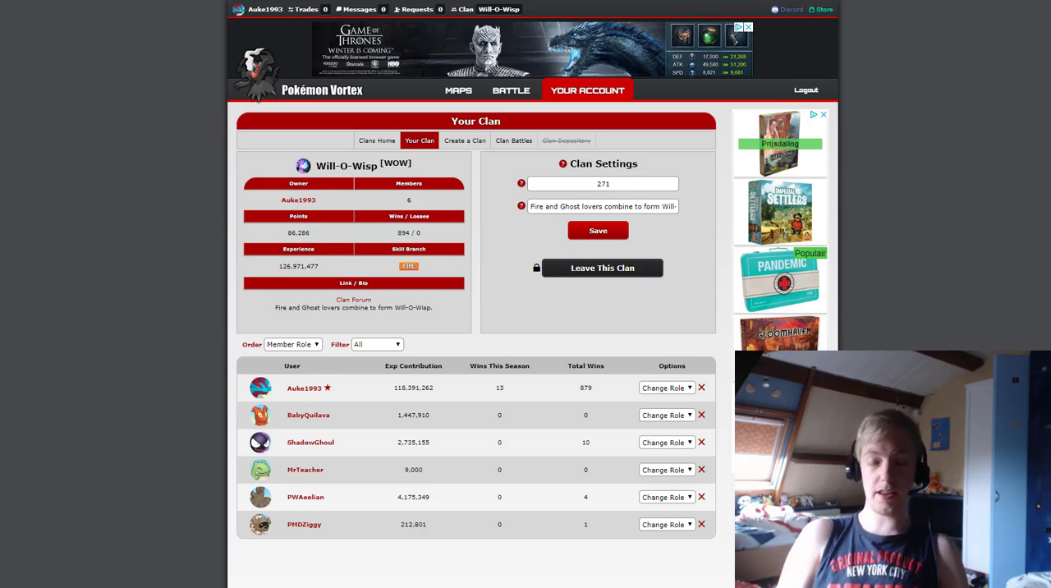
mouse_move(655, 122)
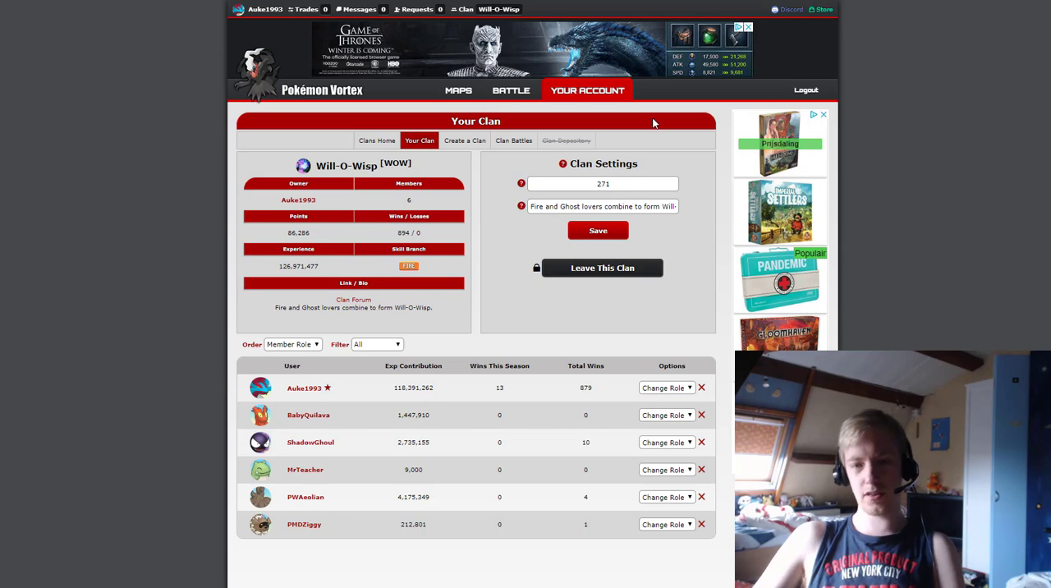
- Navigate via the Your Account menu to the player's team of six level-100 Pokémon
left_click(587, 90)
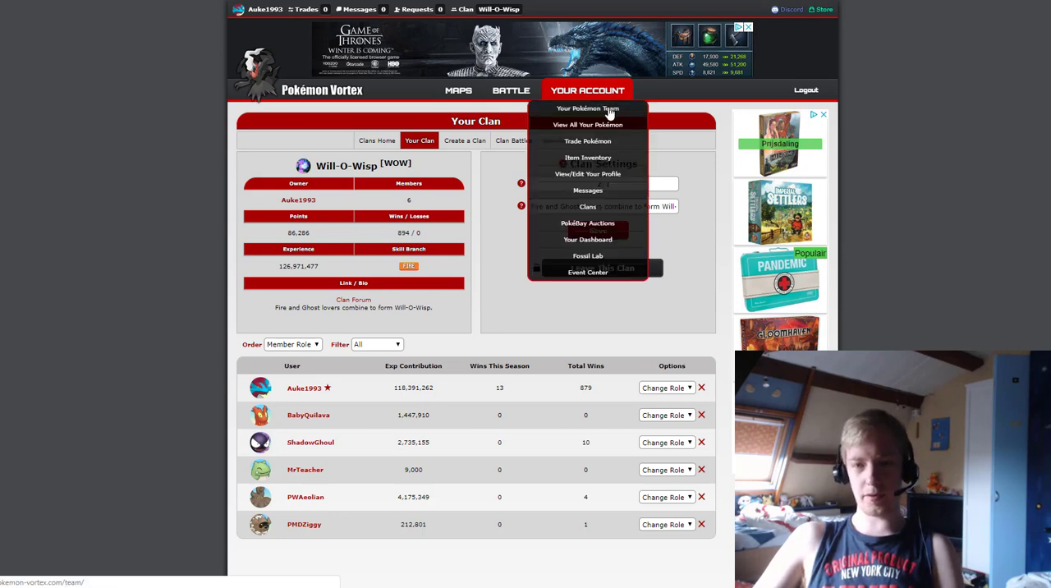
left_click(514, 141)
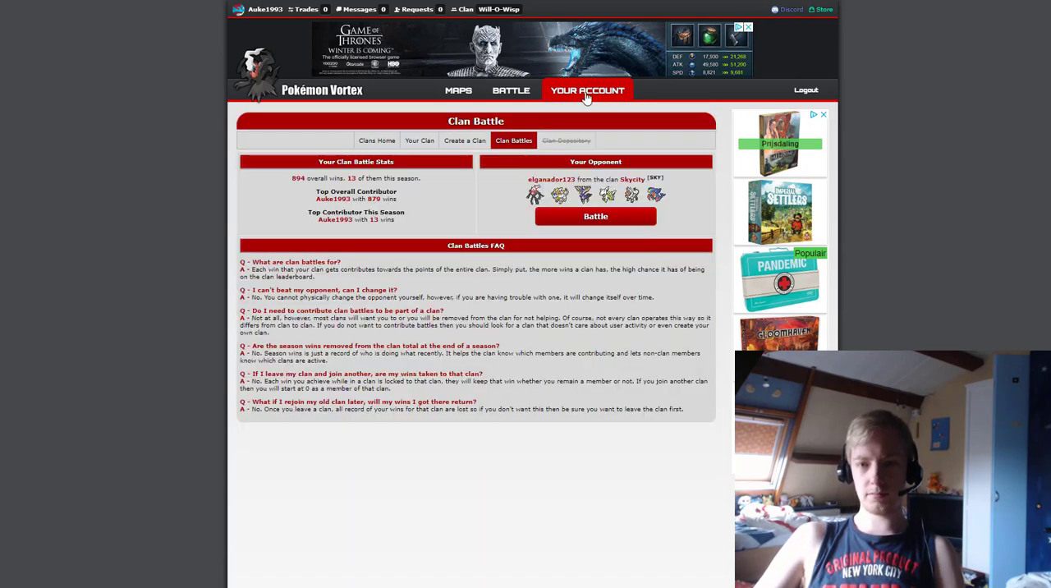
left_click(588, 89)
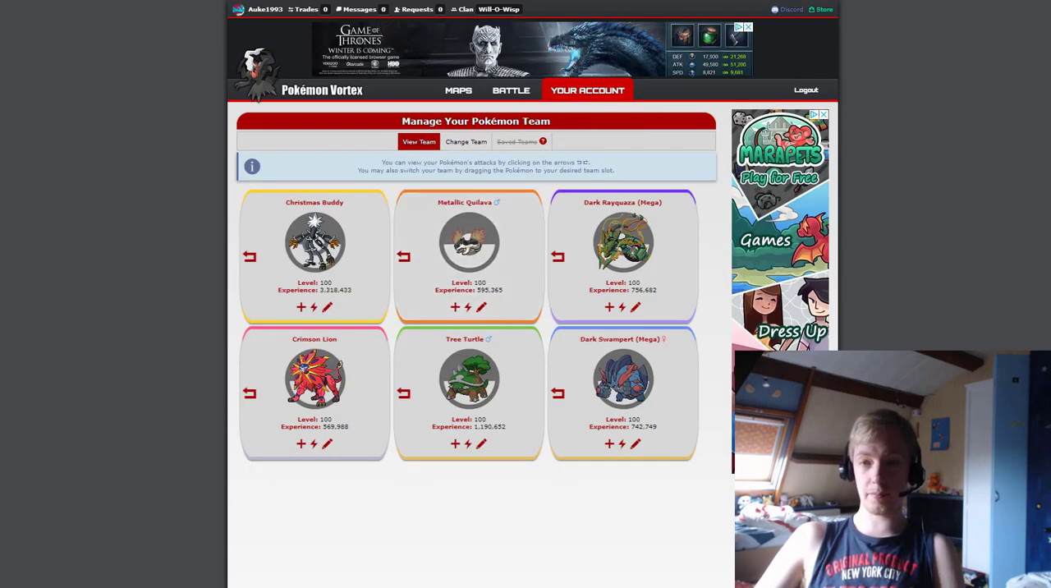
left_click(587, 90)
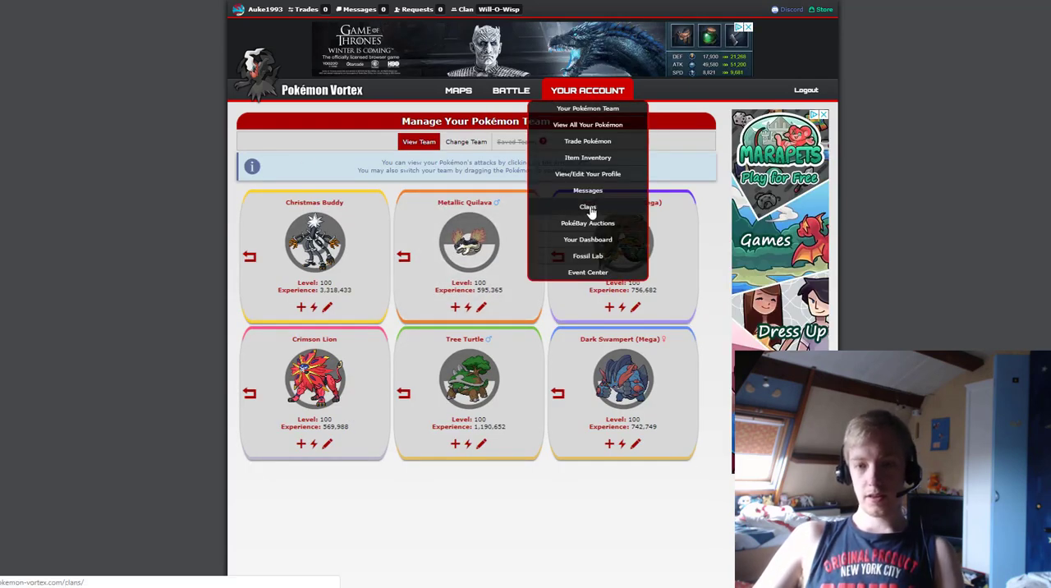
- Go to Clans and return to the Will-O-Wisp clan page via Your Clan
left_click(588, 207)
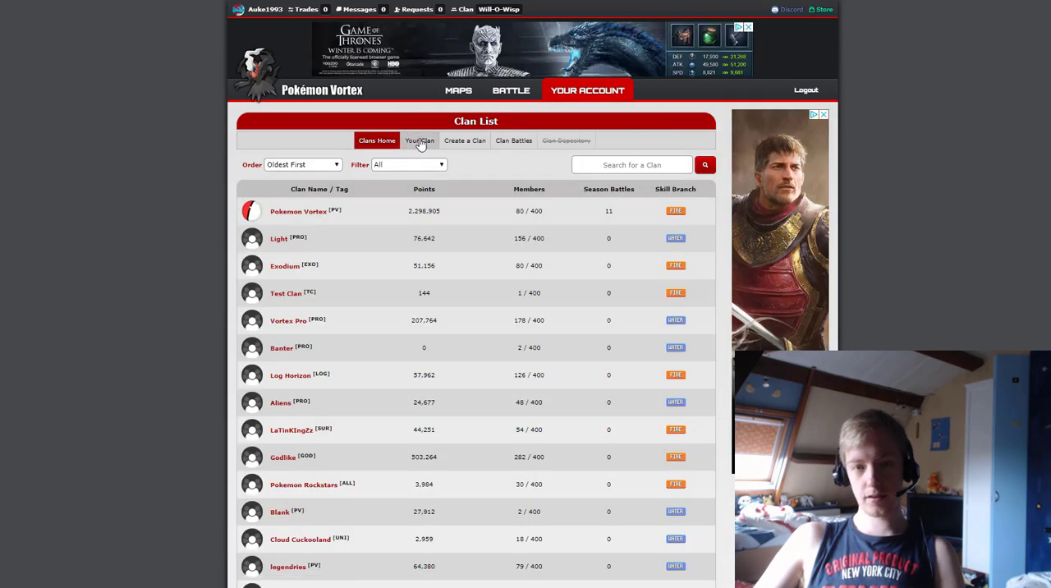
left_click(419, 141)
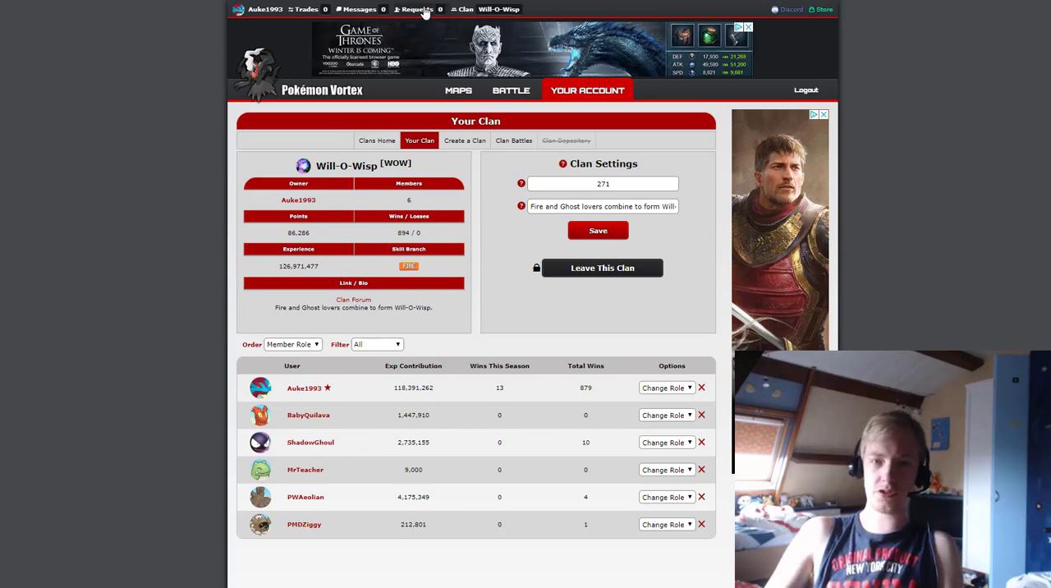
mouse_move(484, 203)
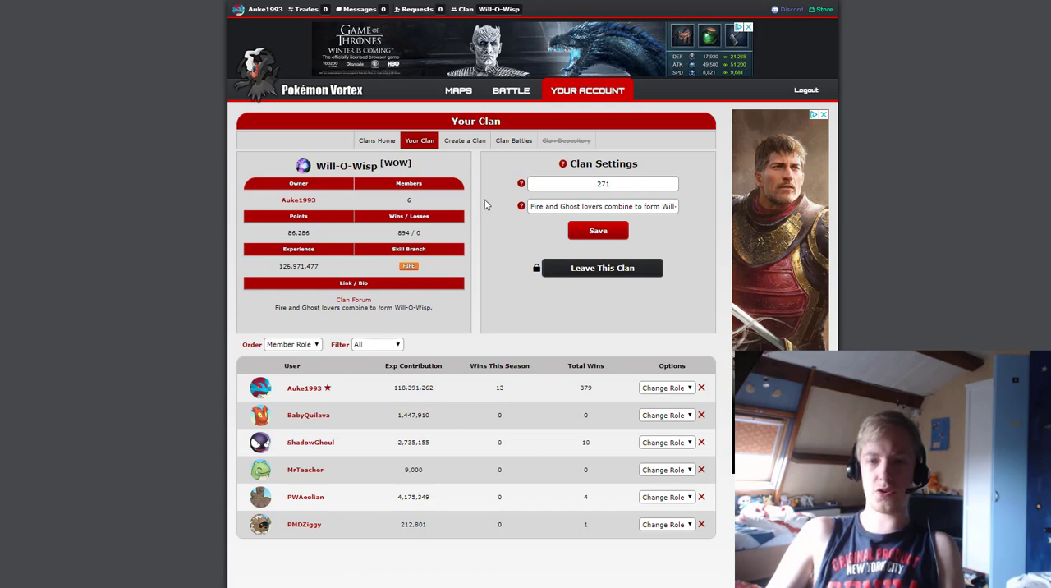